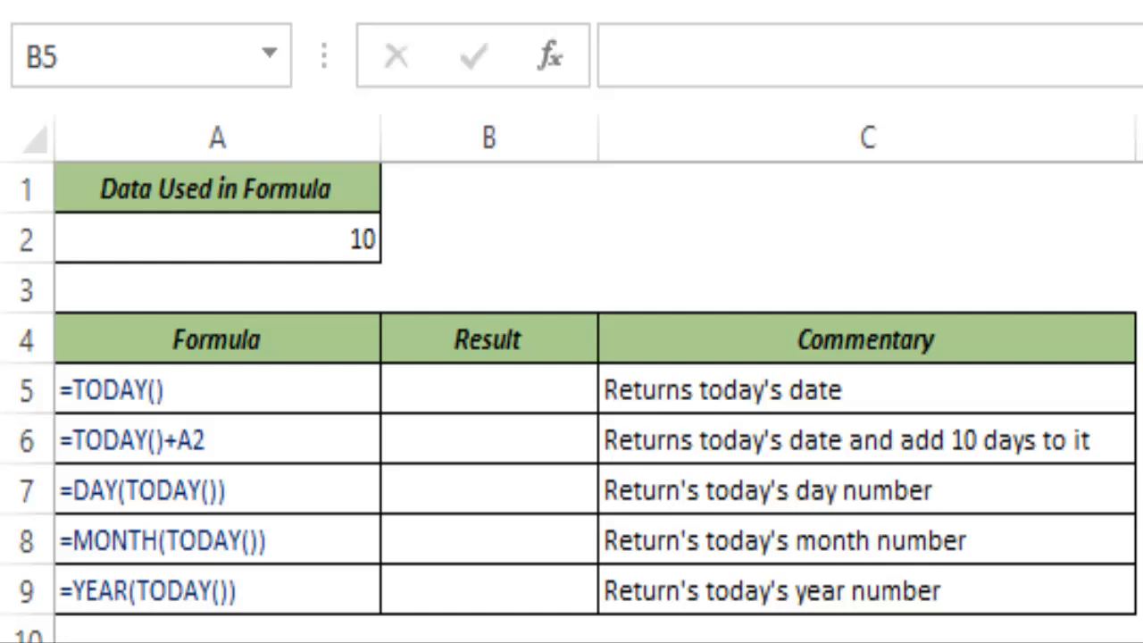
# Enter =TODAY() in cell B5 so it returns 24/05/2014
pyautogui.click(487, 389)
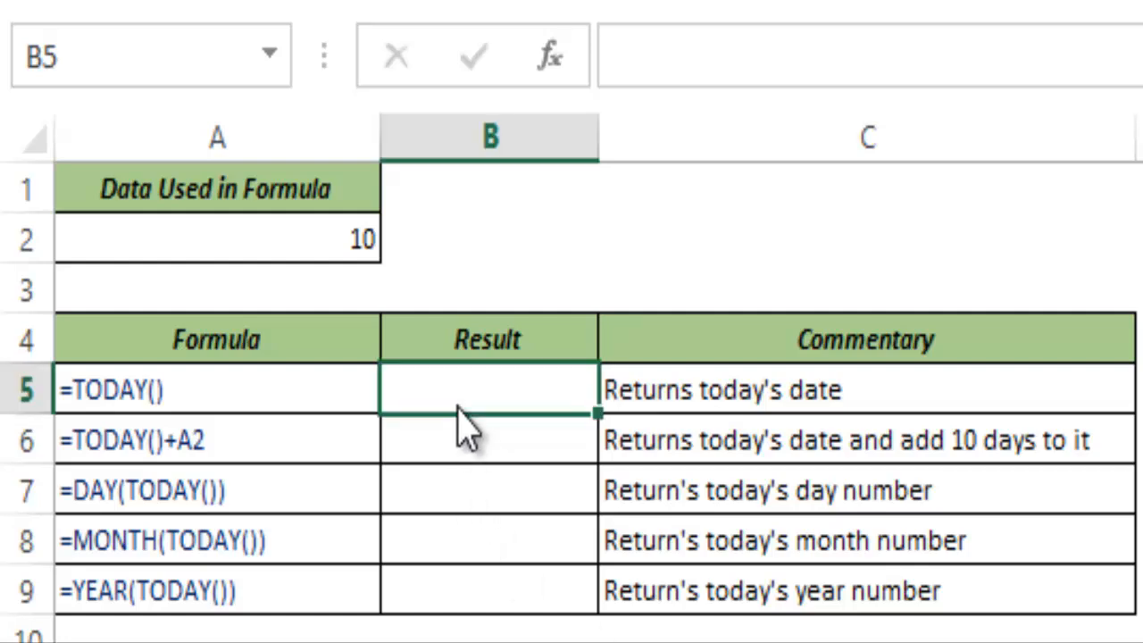
pyautogui.write('=to')
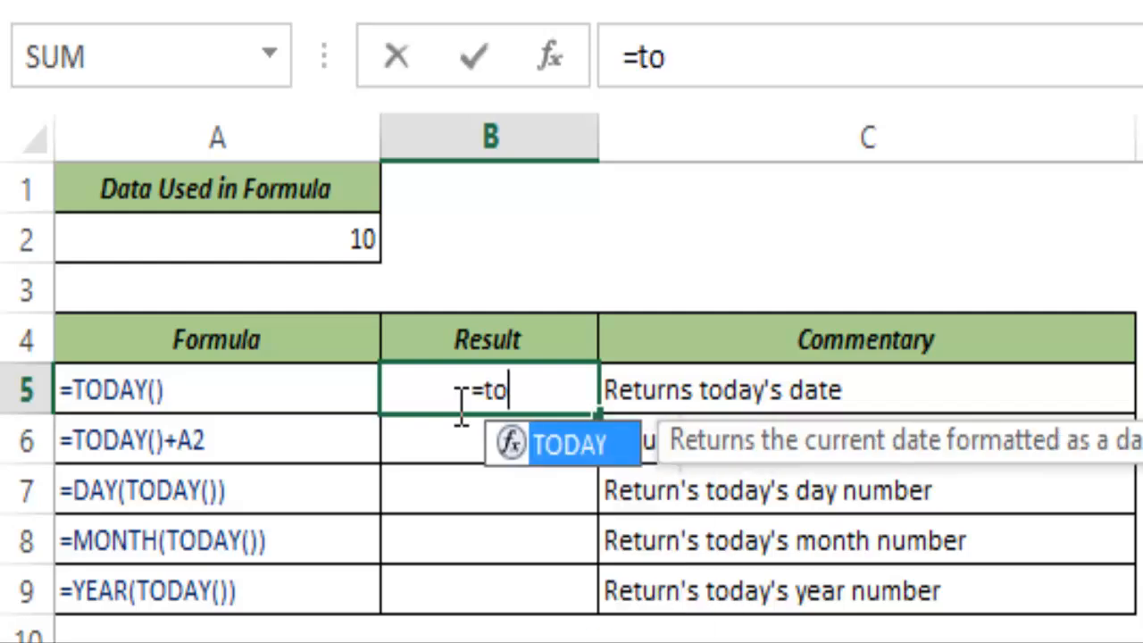
pyautogui.write('TODAY(')
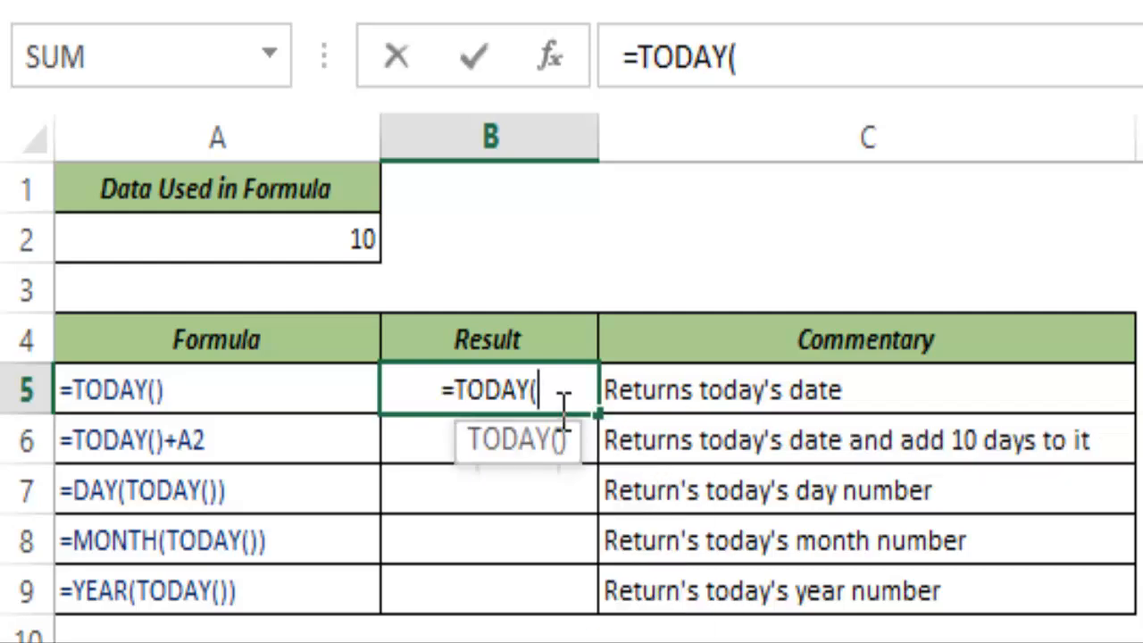
pyautogui.moveTo(657, 482)
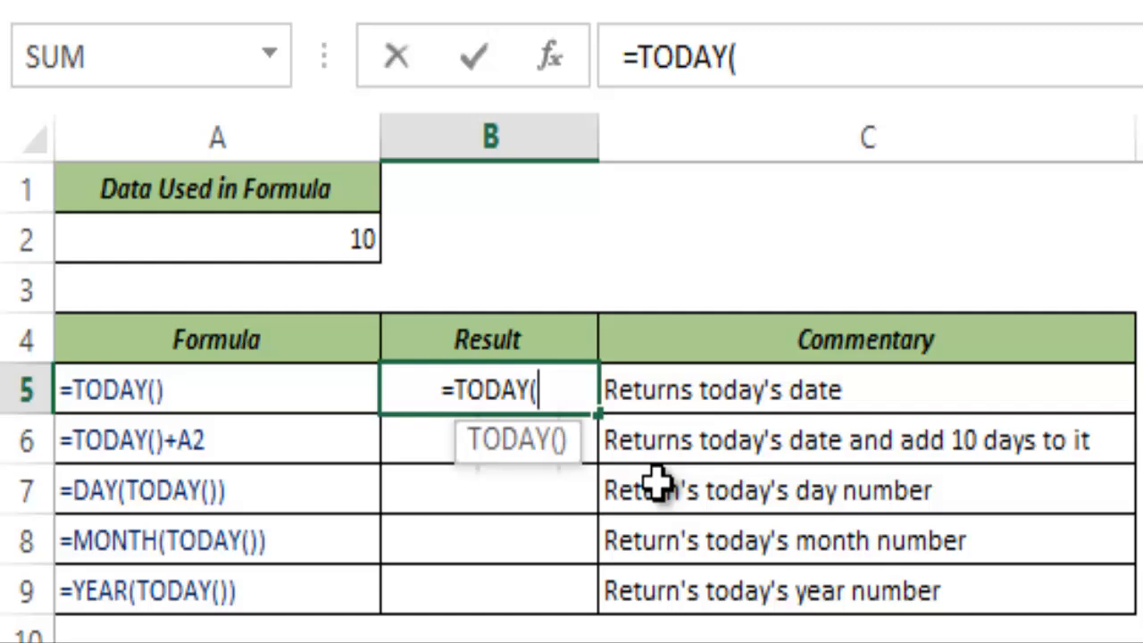
pyautogui.write(')')
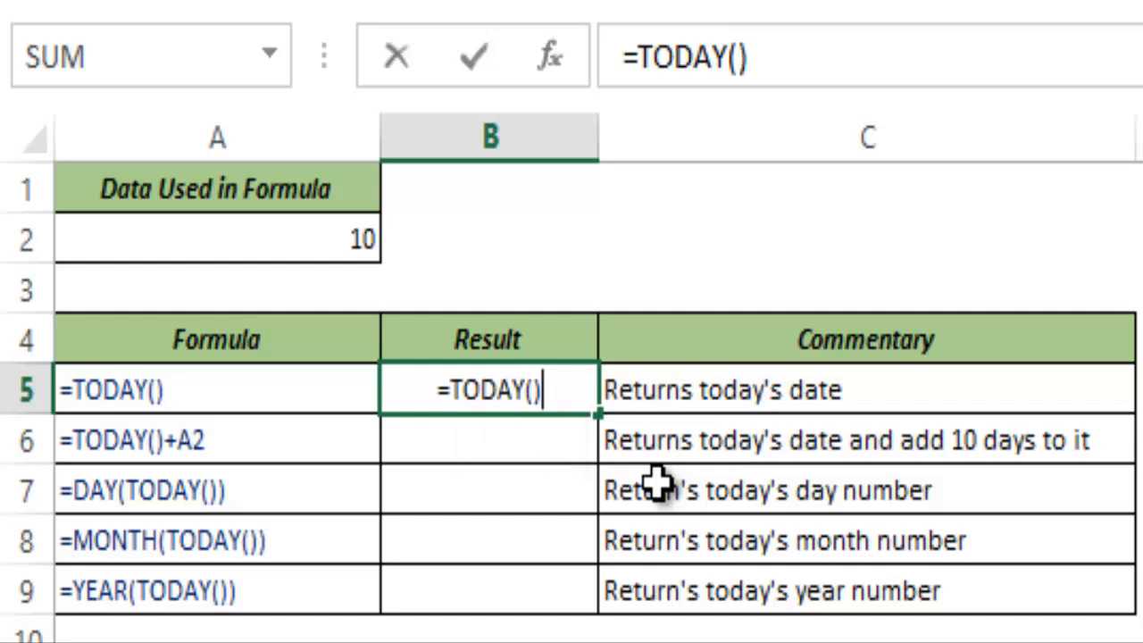
pyautogui.press('Enter')
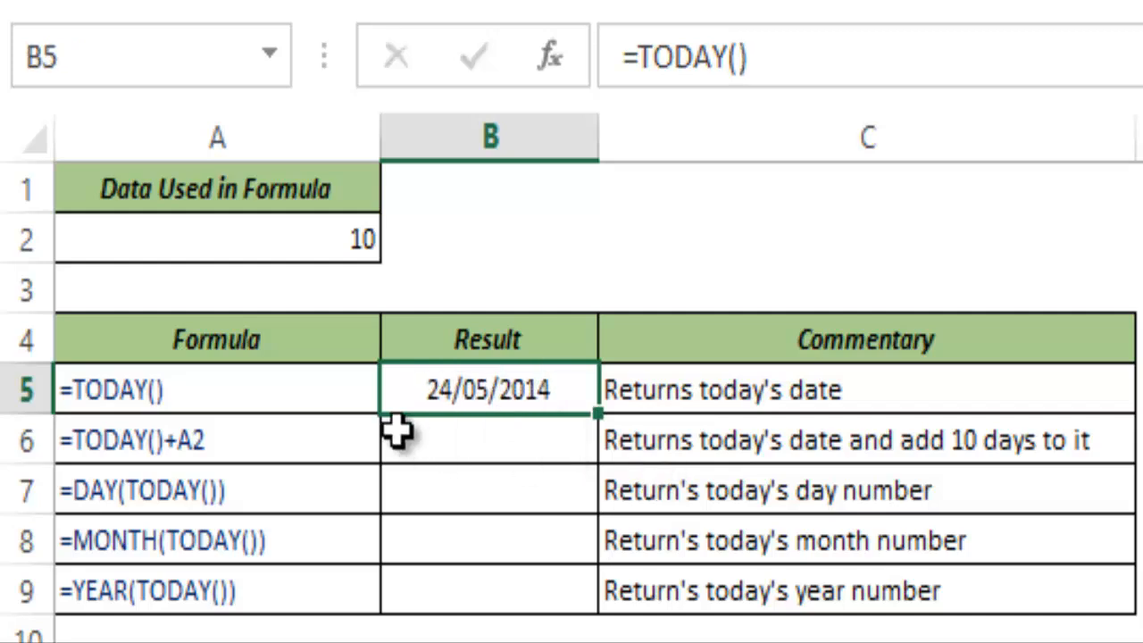
pyautogui.moveTo(580, 450)
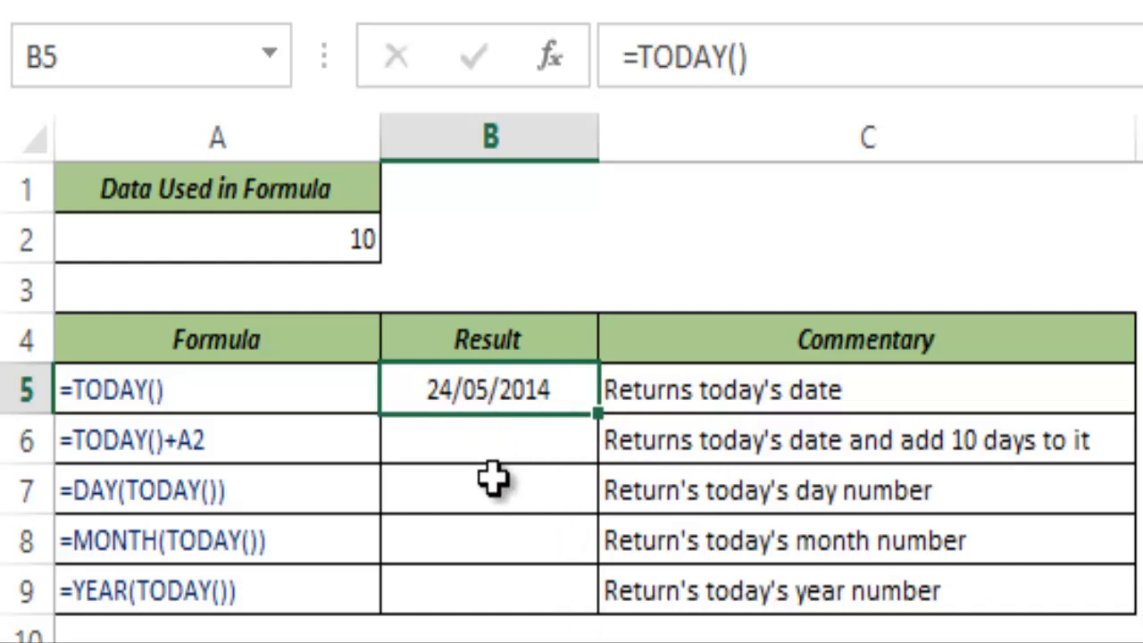
pyautogui.moveTo(491, 439)
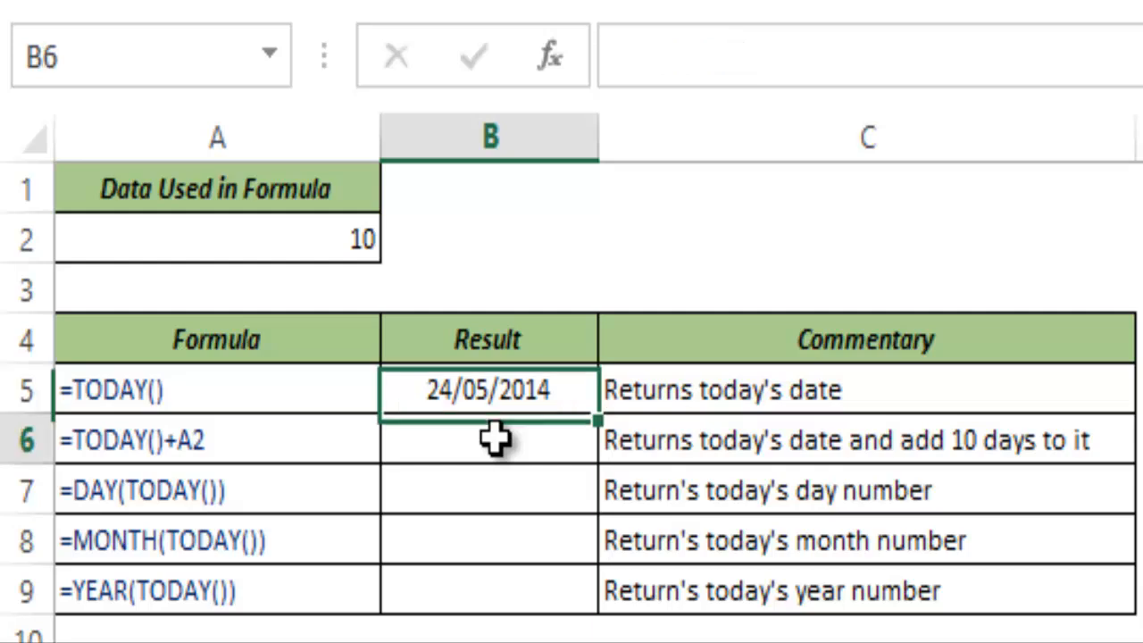
# Enter =TODAY()+A2 in B6 to add the 10 days, giving 03/06/2014
pyautogui.write('=to')
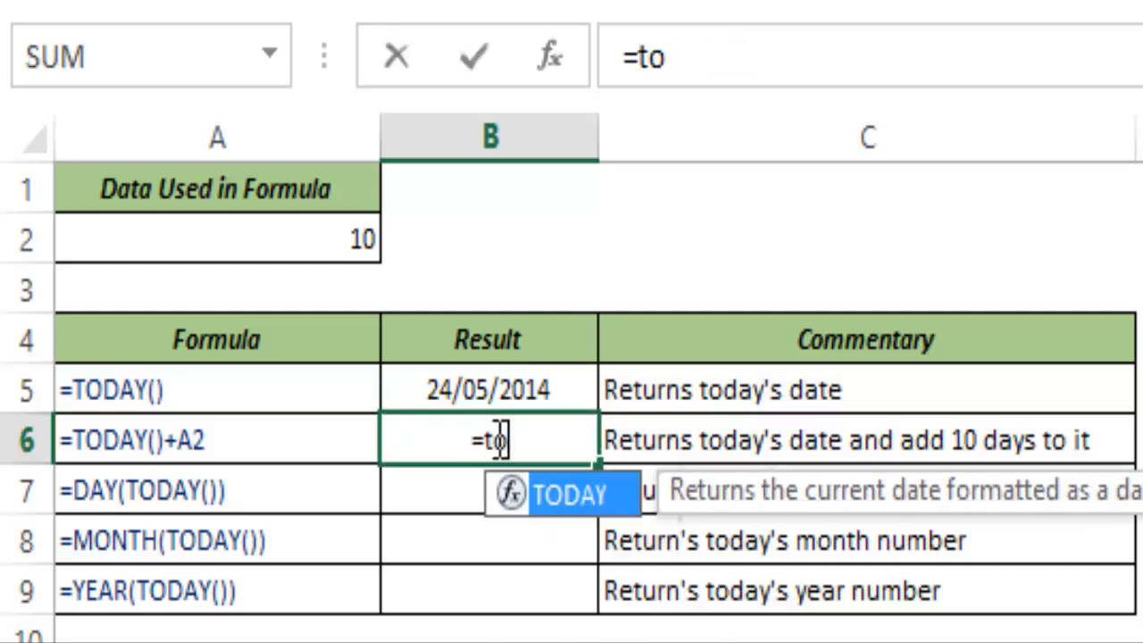
pyautogui.write('TODAY(')
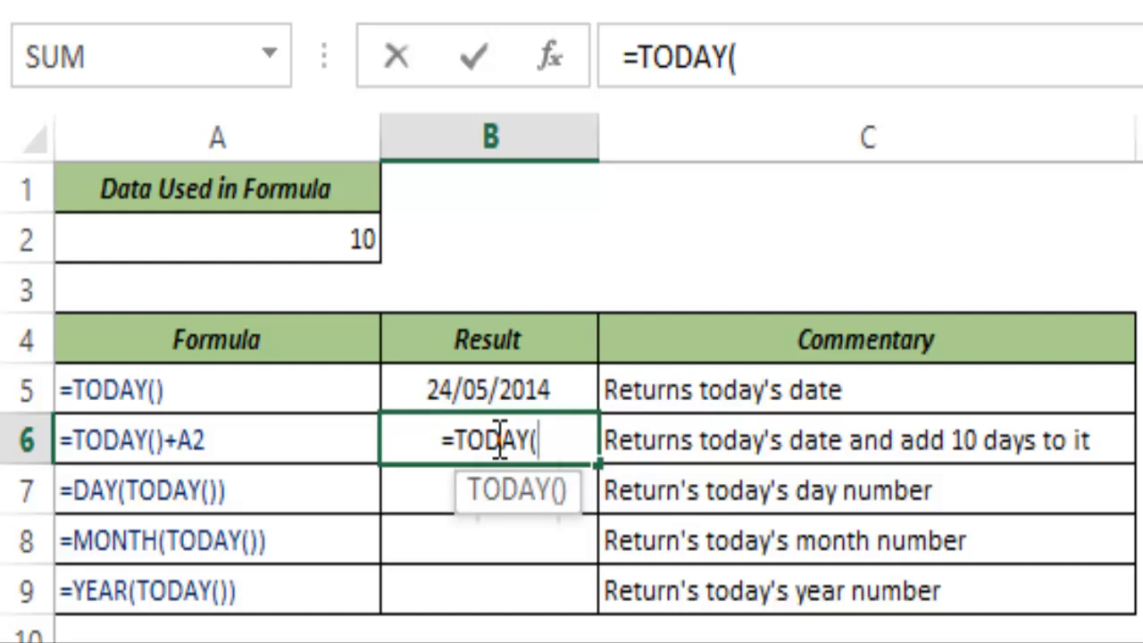
pyautogui.write(')')
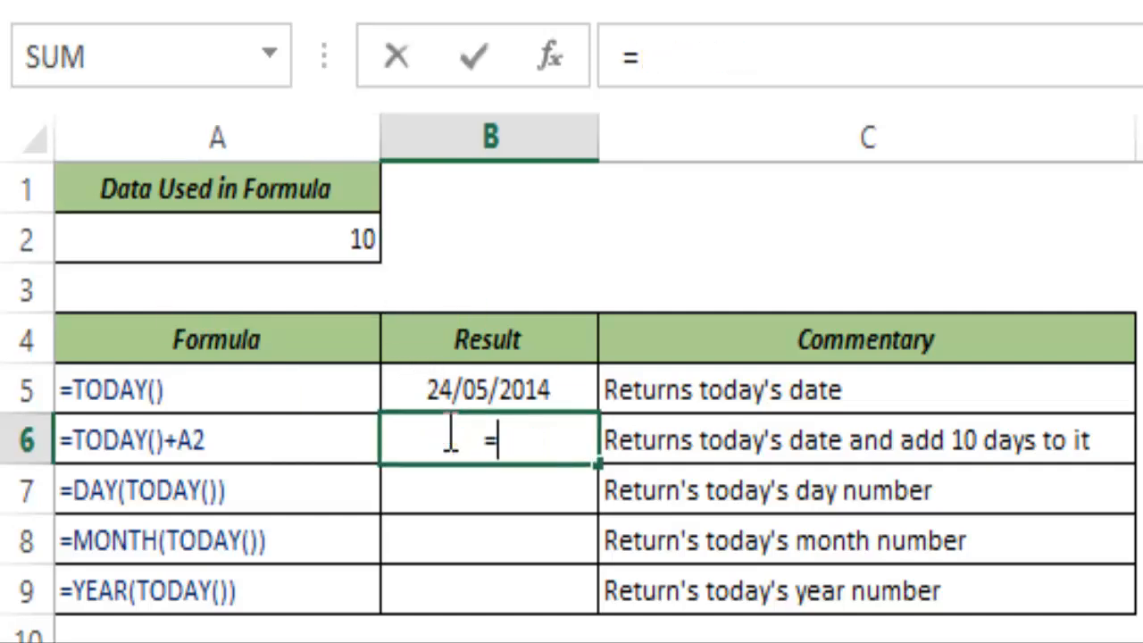
pyautogui.write('TODAY(')
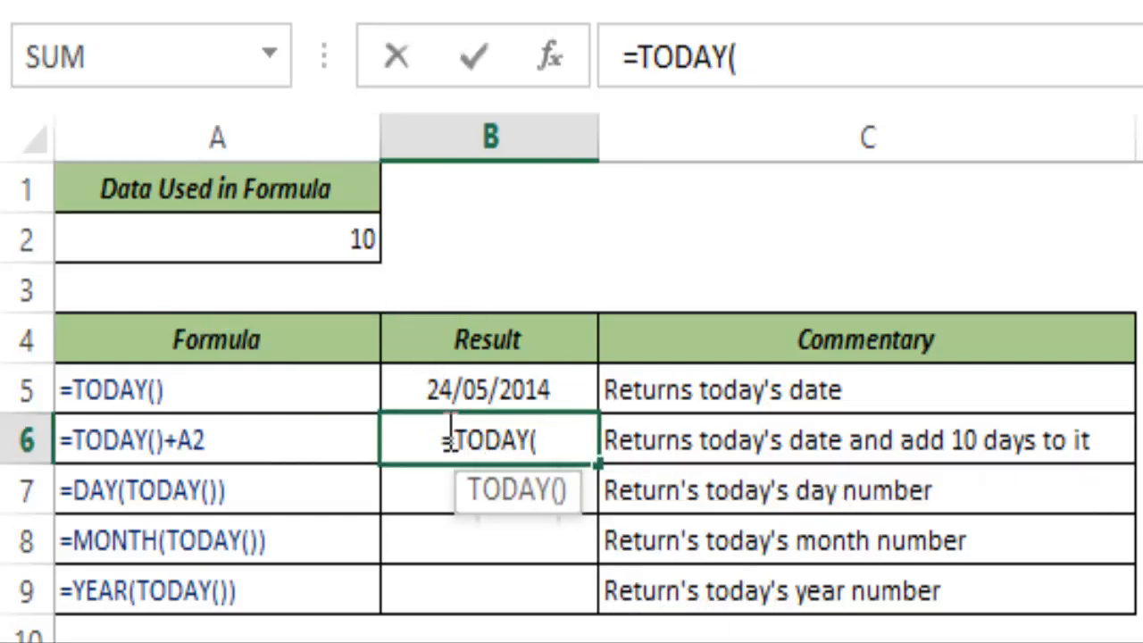
pyautogui.write(')+A2')
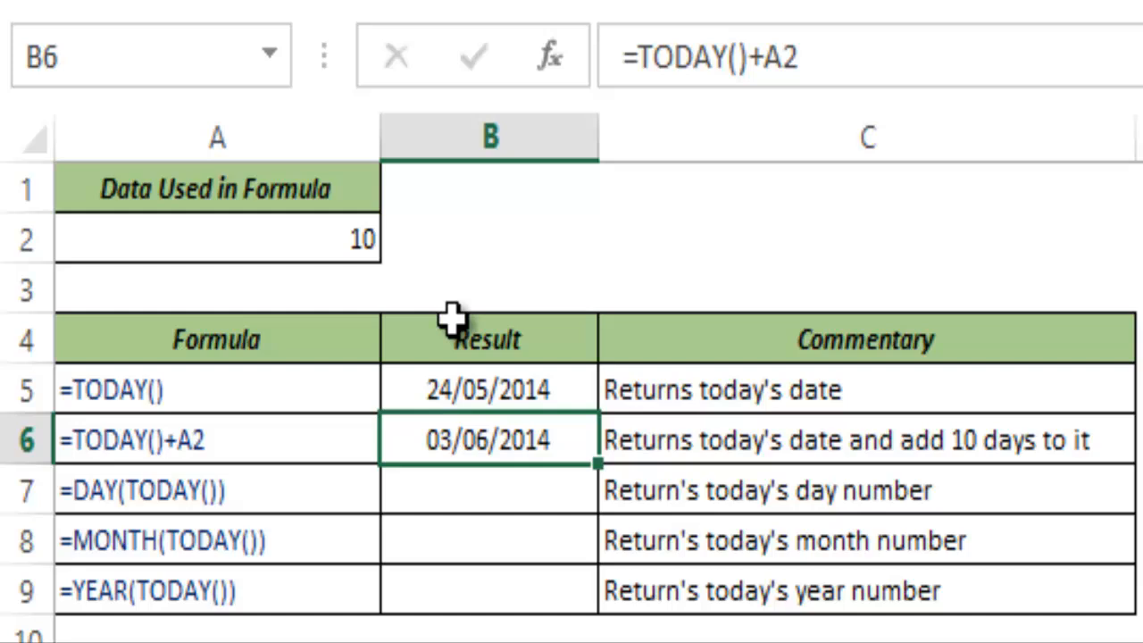
pyautogui.moveTo(491, 450)
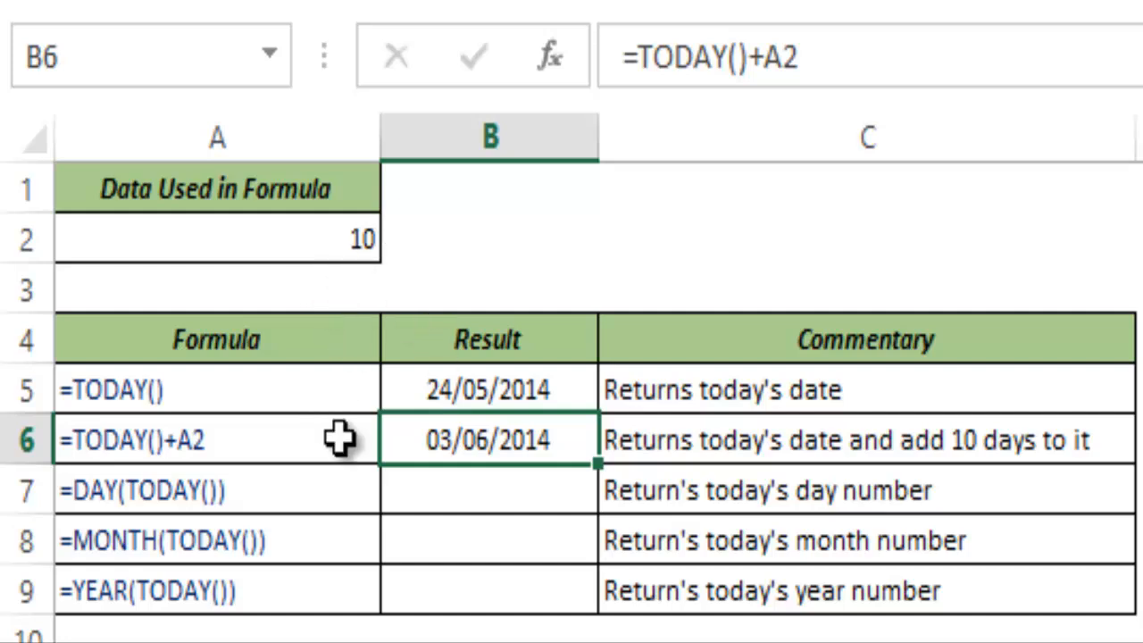
# Enter =DAY(TODAY()) in B7 so it returns day number 24
pyautogui.click(488, 489)
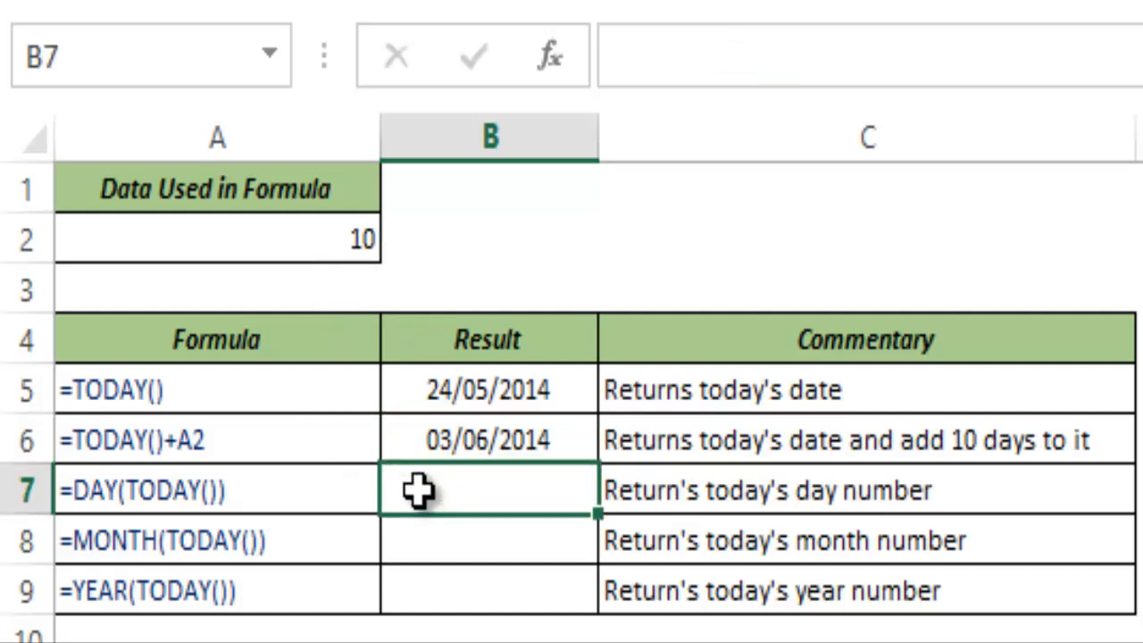
pyautogui.write('=TODAY(')
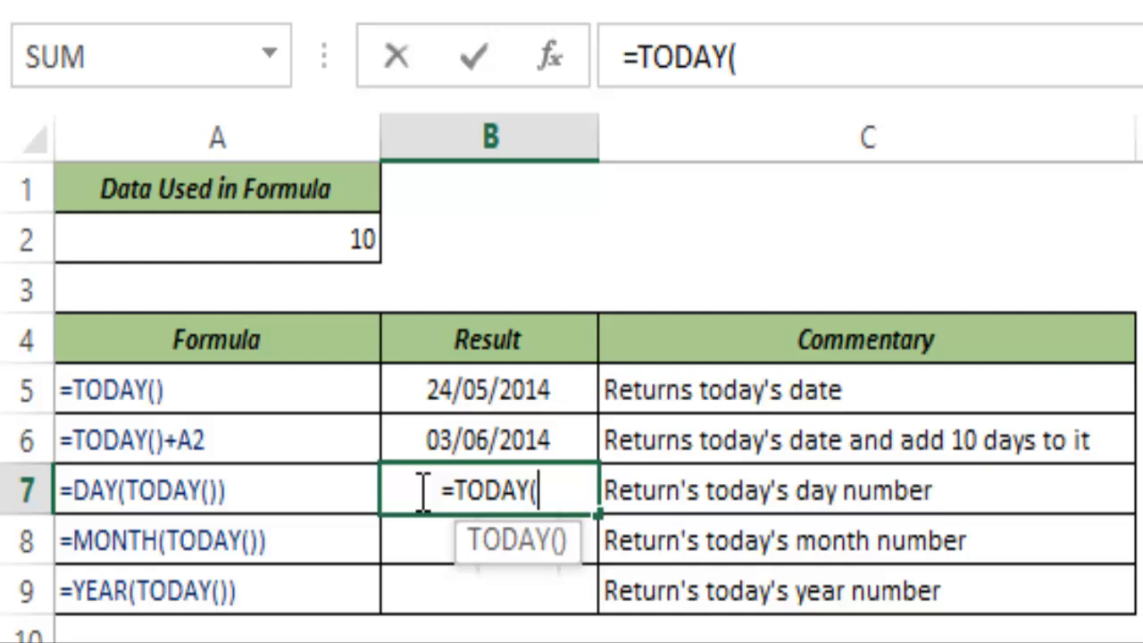
pyautogui.write(')')
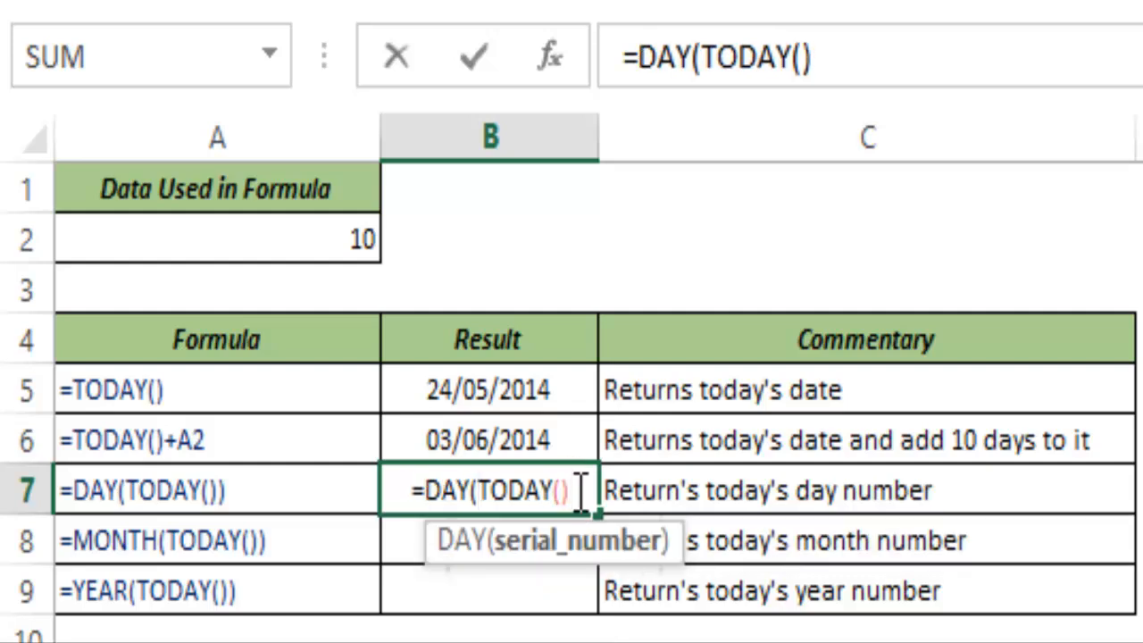
pyautogui.write(')')
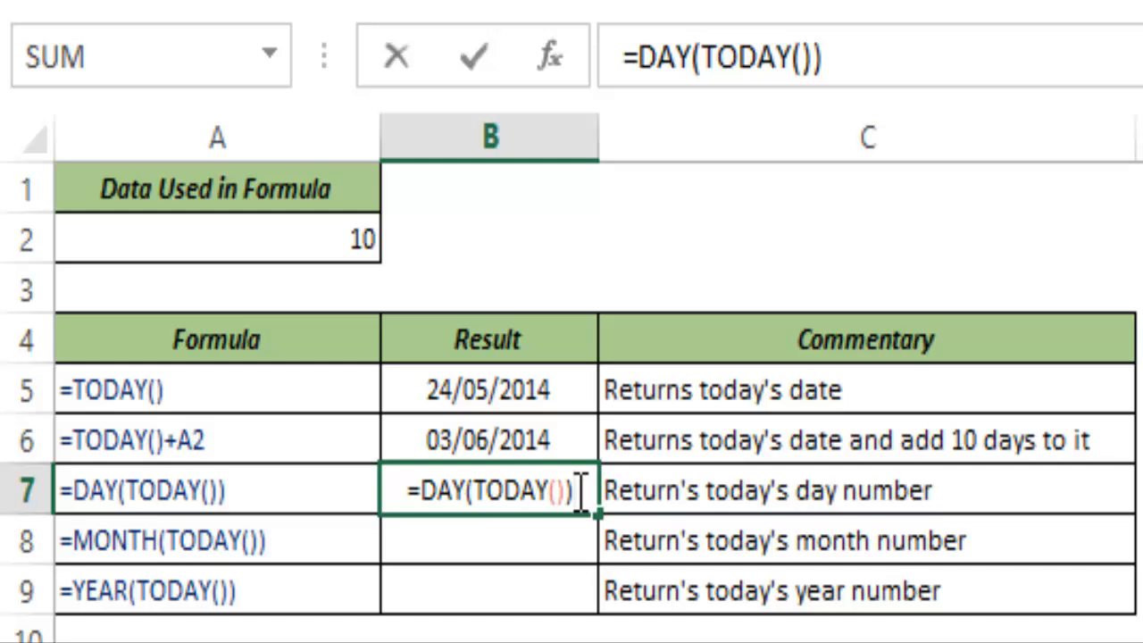
pyautogui.press('Enter')
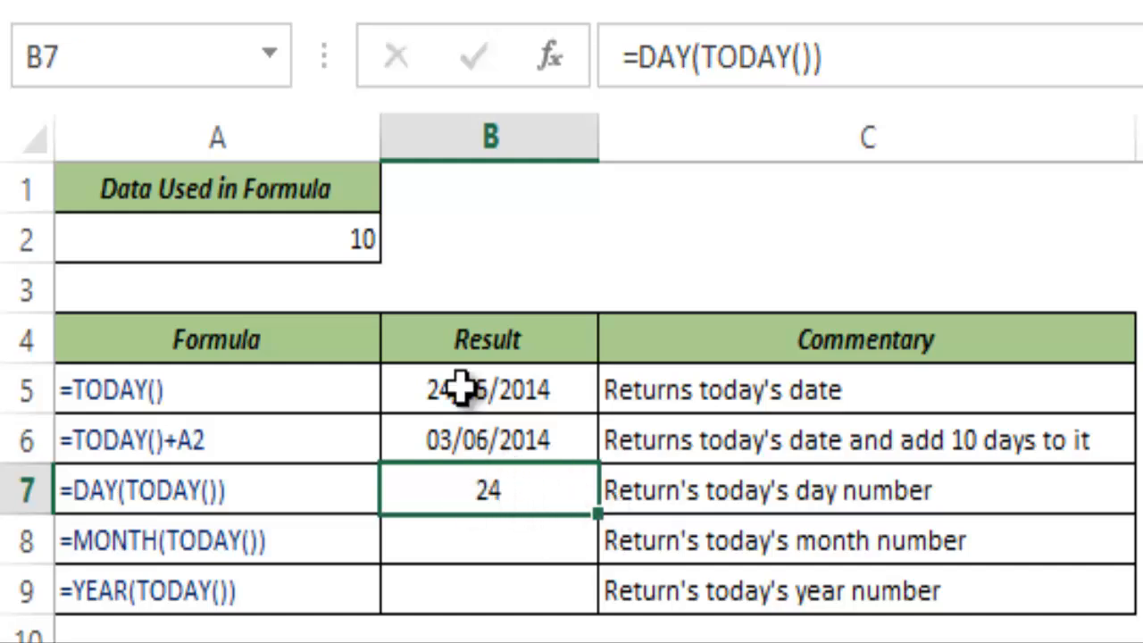
pyautogui.moveTo(509, 500)
pyautogui.write('=')
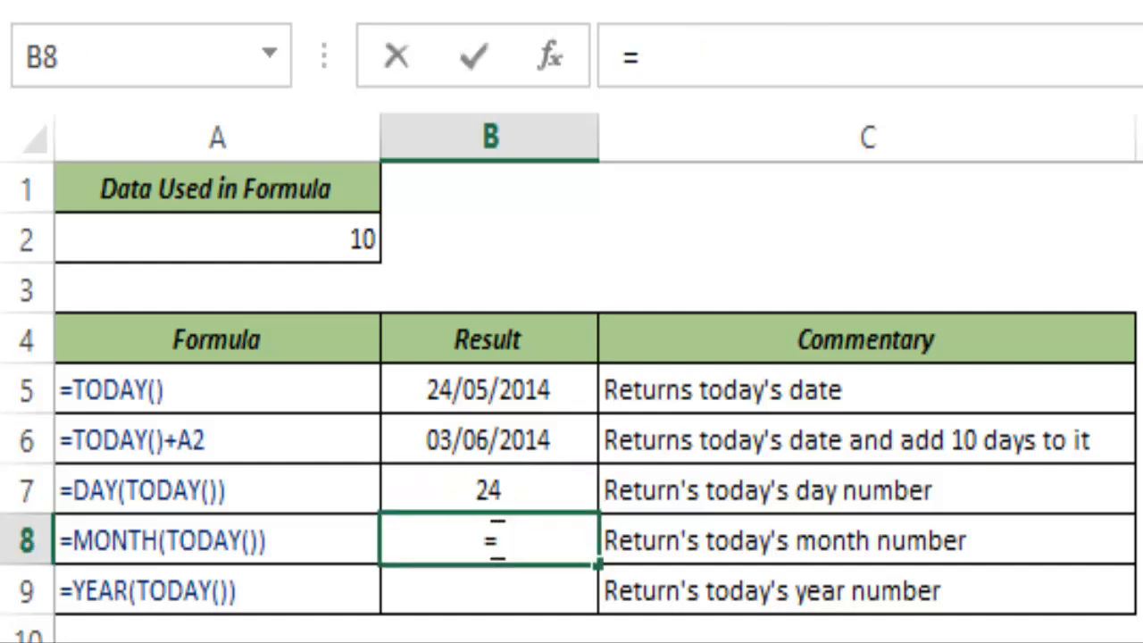
# Enter =MONTH(TODAY()) in B8 so it returns month 5
pyautogui.write('MONTH(')
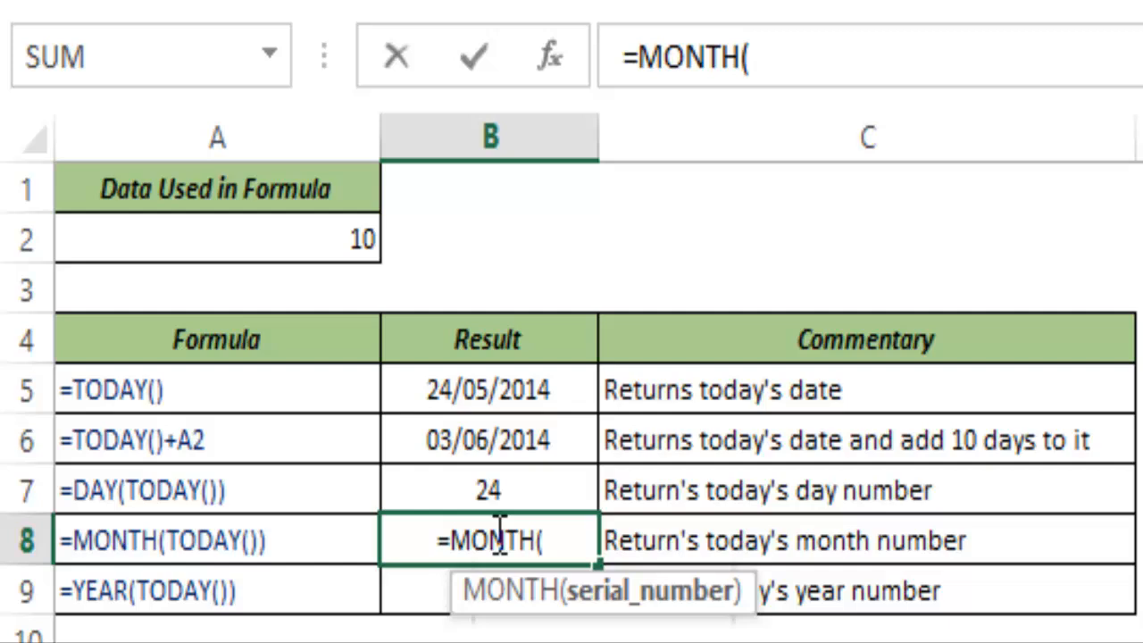
pyautogui.write('toda')
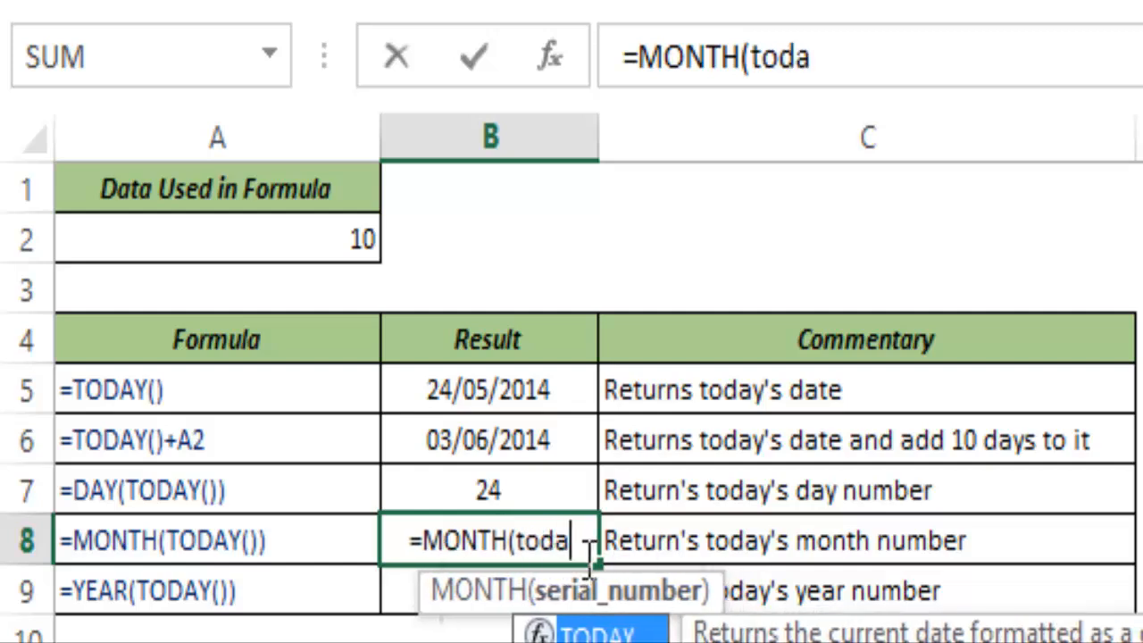
pyautogui.write('y())')
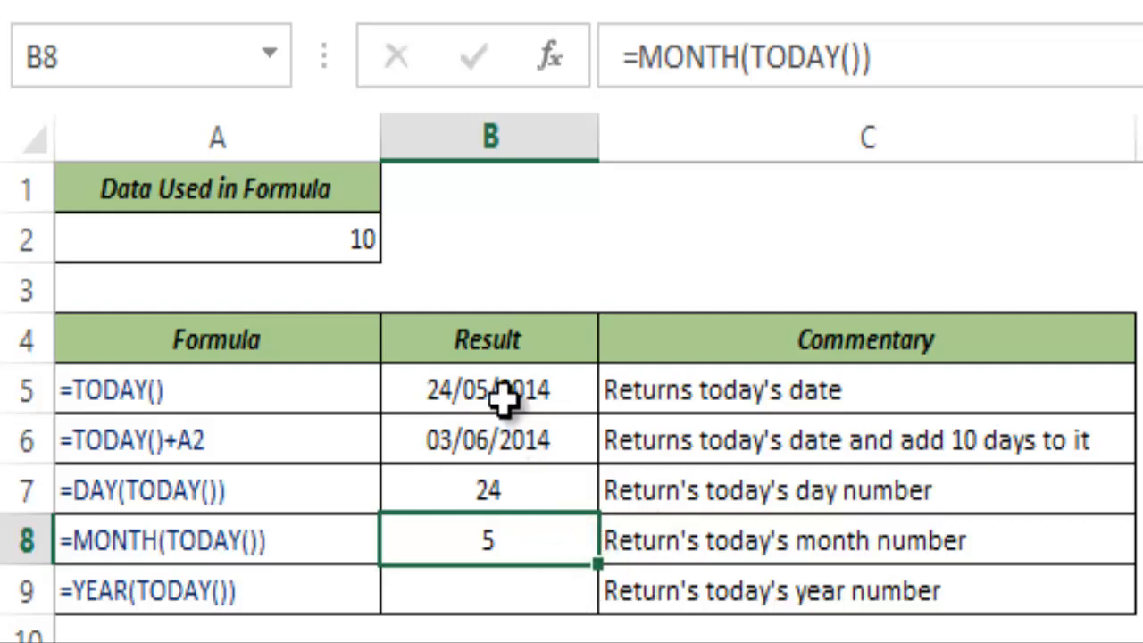
pyautogui.click(487, 589)
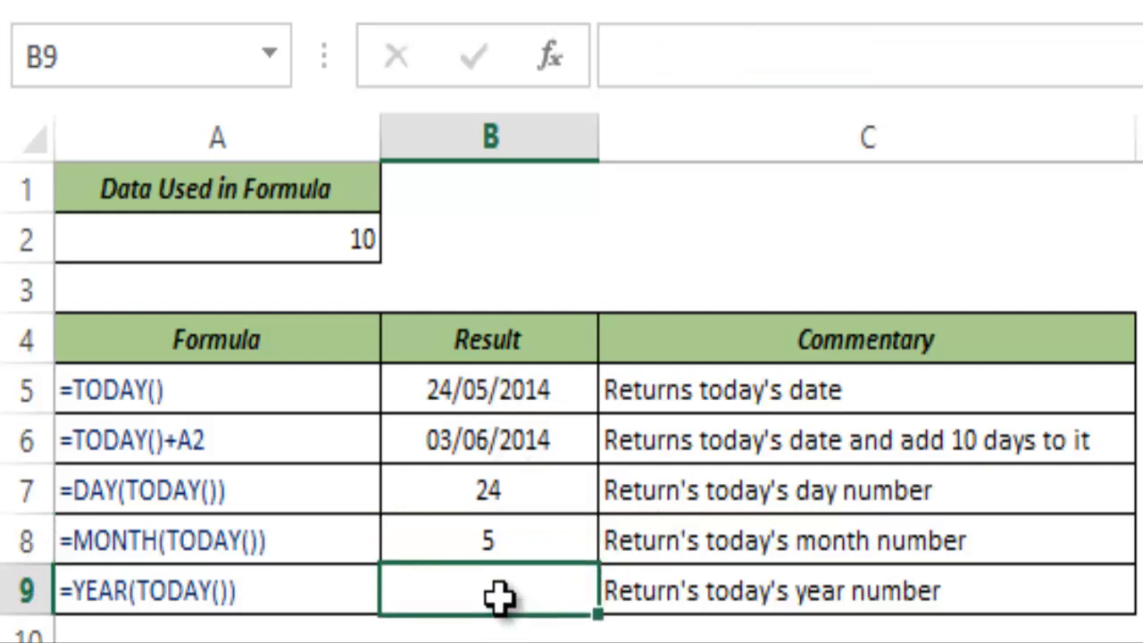
# Enter =YEAR(TODAY()) in B9 so it returns 2014
pyautogui.write('=YEAR(')
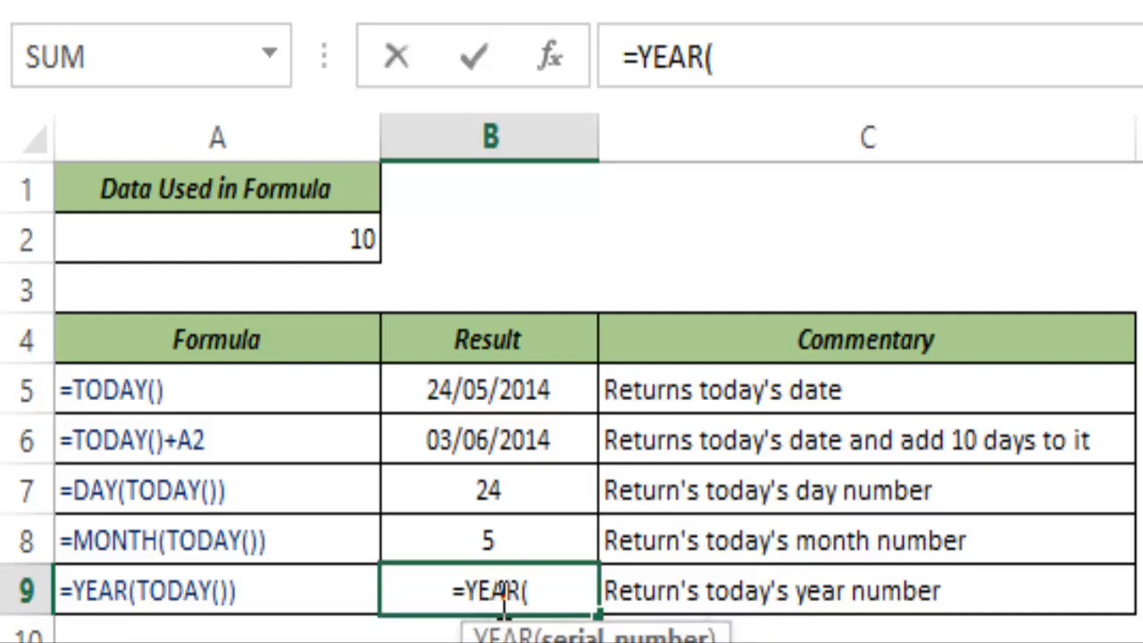
pyautogui.write('today()')
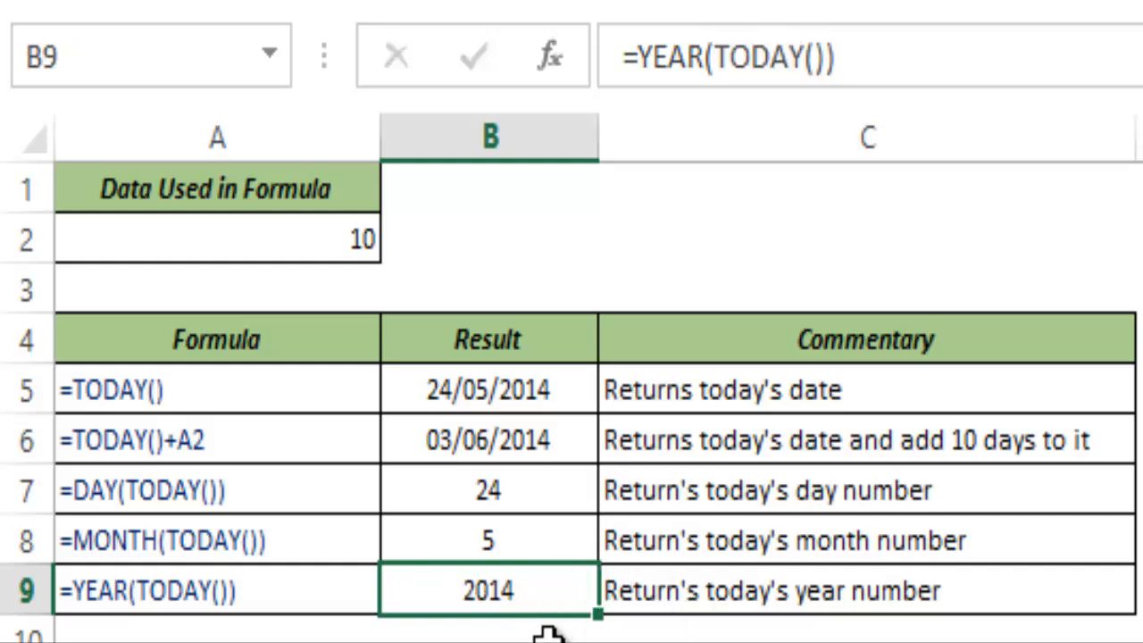
pyautogui.moveTo(568, 569)
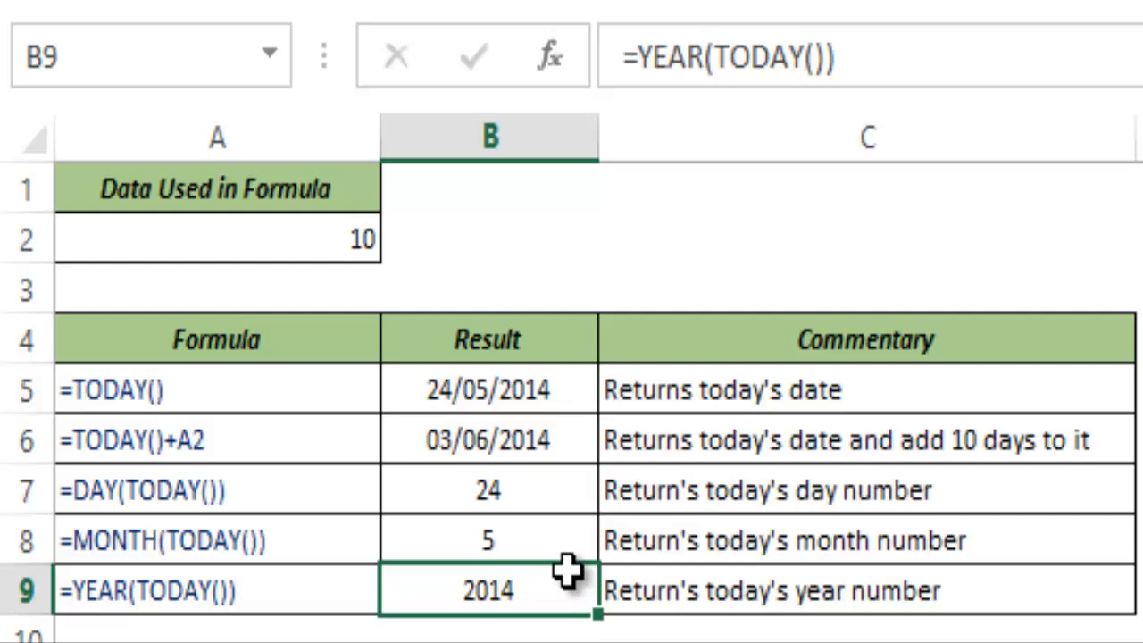